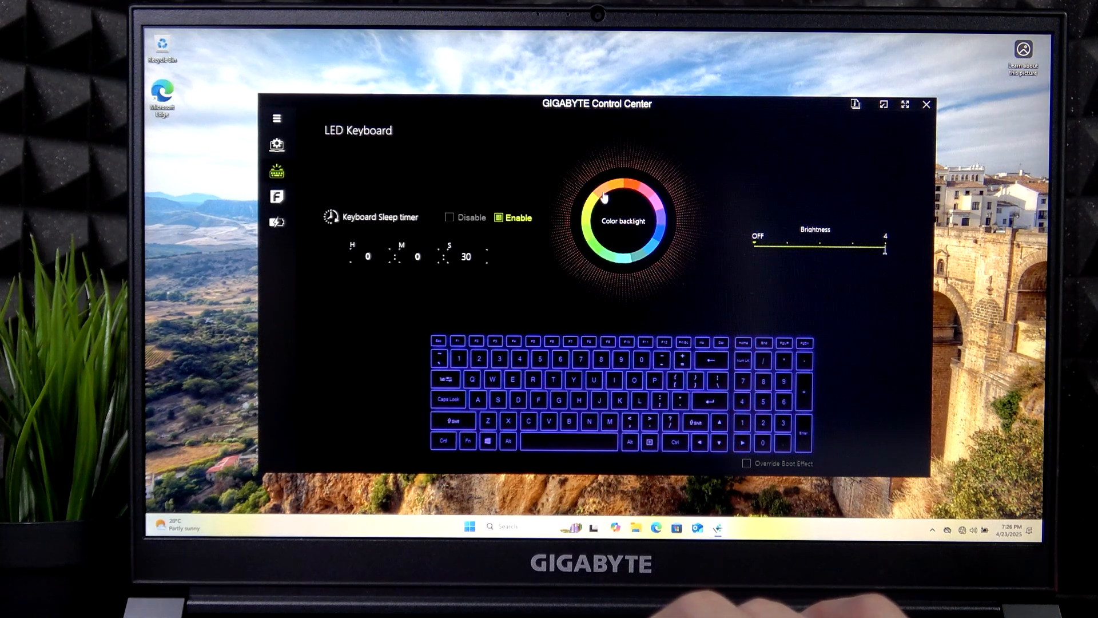
# Set the keyboard backlight colour to orange and close Control Center to the desktop
pyautogui.click(622, 189)
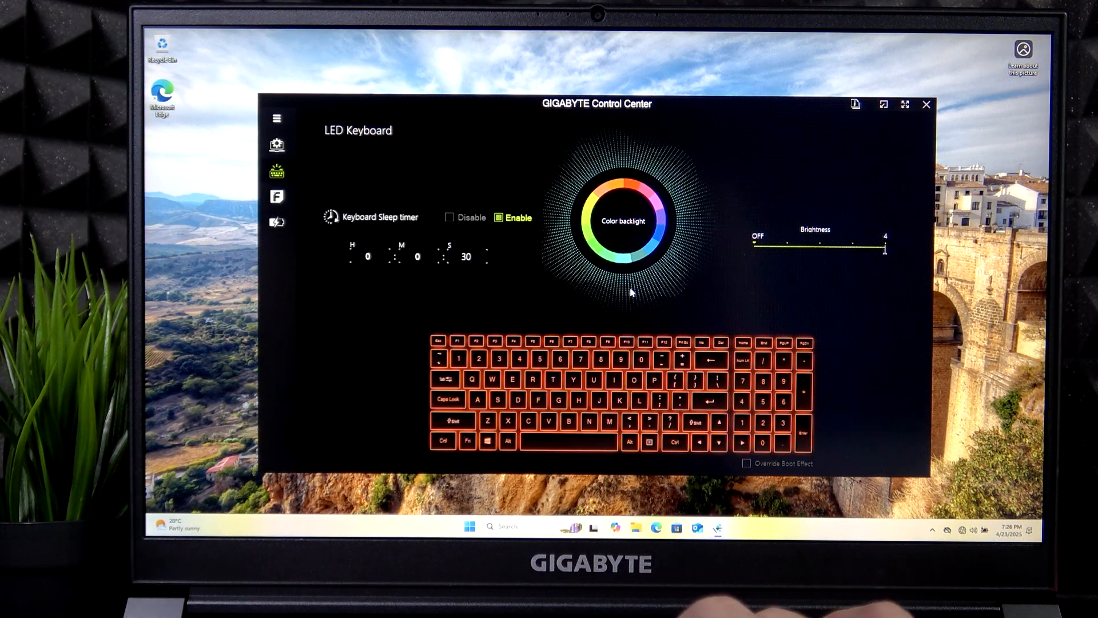
pyautogui.moveTo(828, 295)
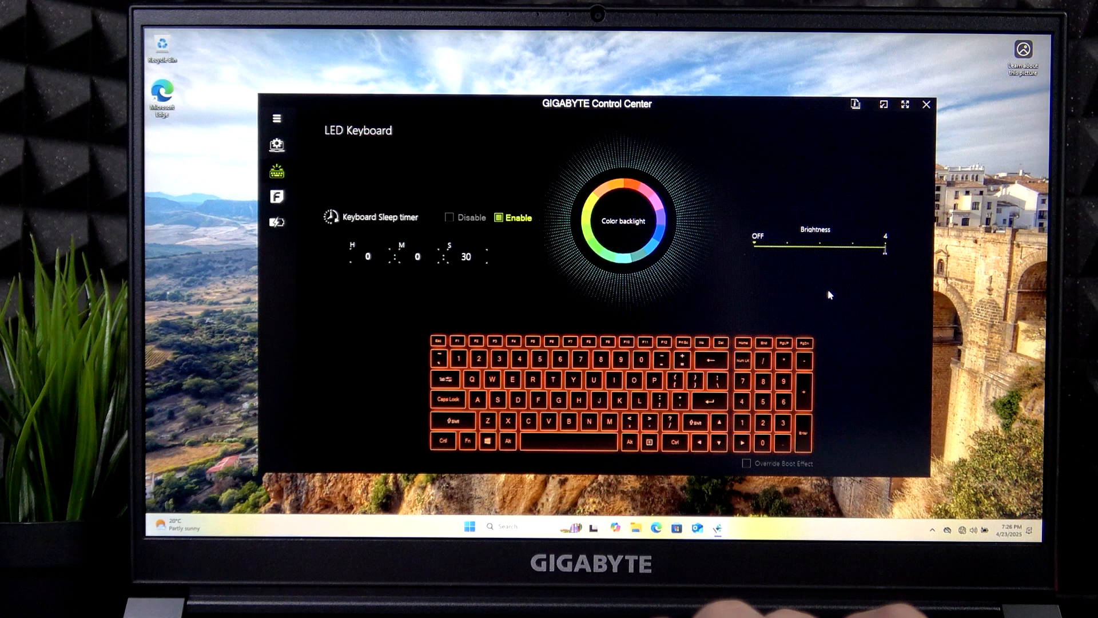
pyautogui.moveTo(923, 107)
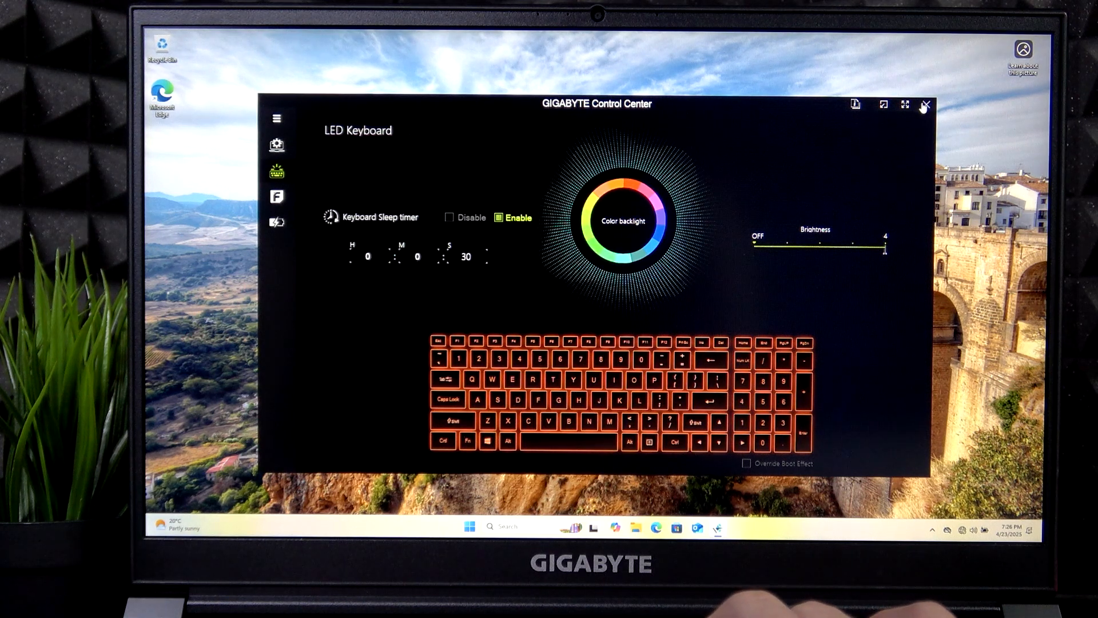
pyautogui.moveTo(497, 284)
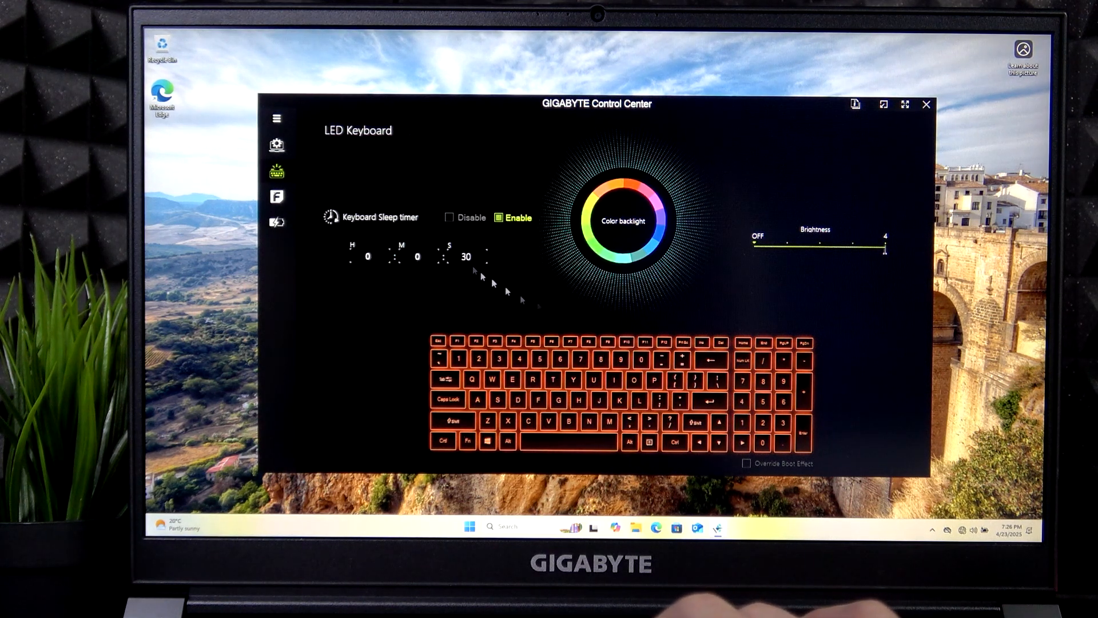
pyautogui.moveTo(413, 248)
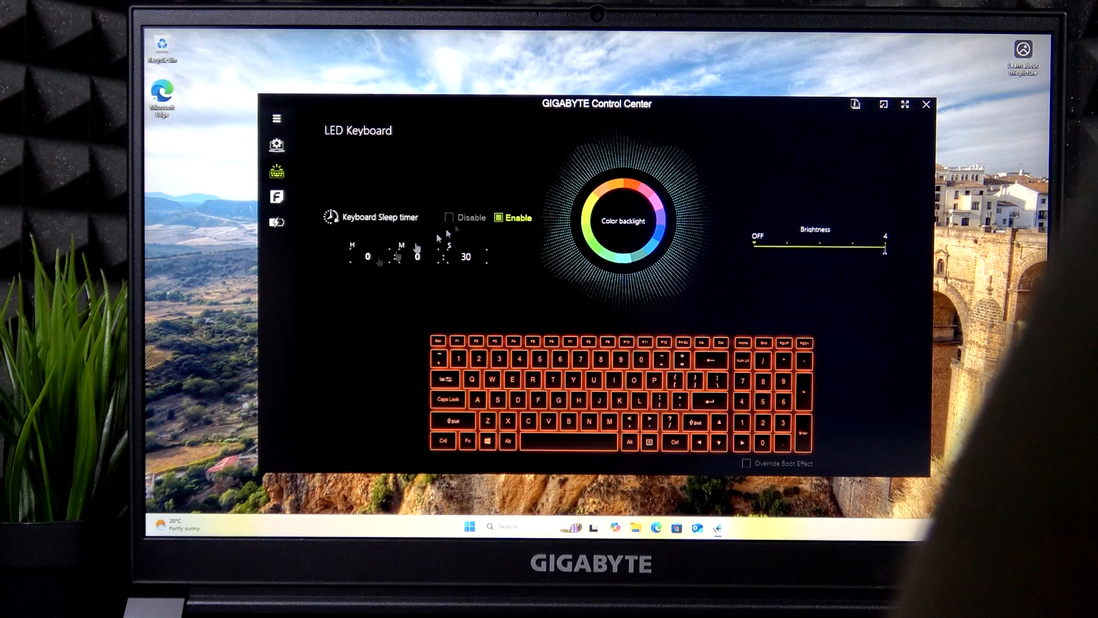
pyautogui.click(926, 104)
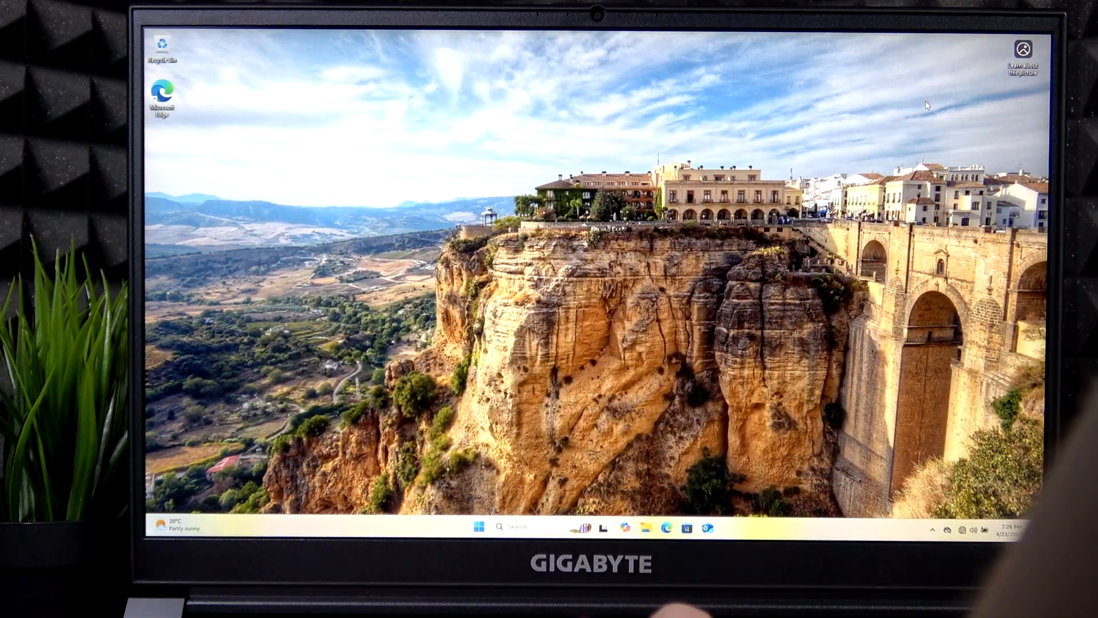